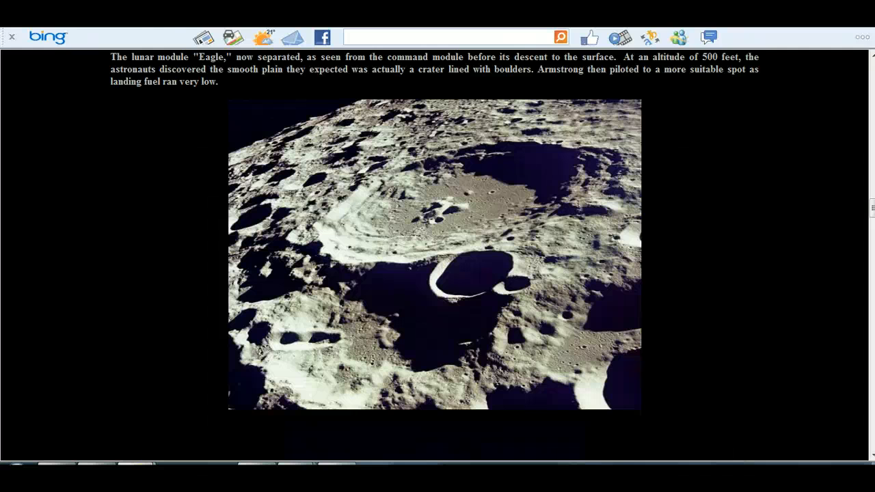
mouse_move(744, 163)
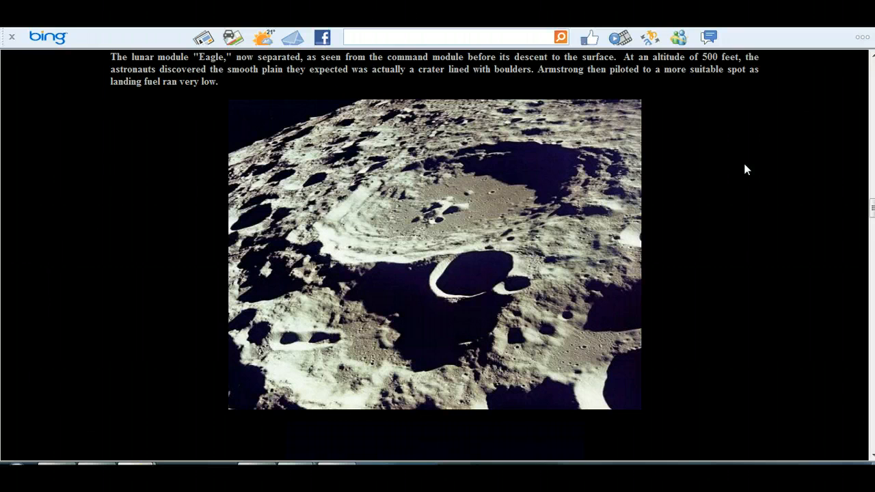
mouse_move(853, 164)
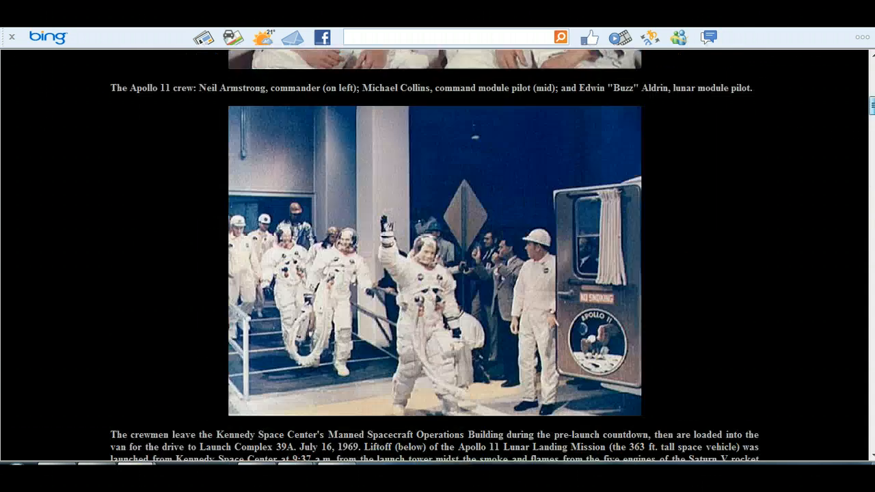
Scroll the Apollo 11 page past the footprint, flag, splashdown and quarantine photos to the crater image
scroll(down, 3)
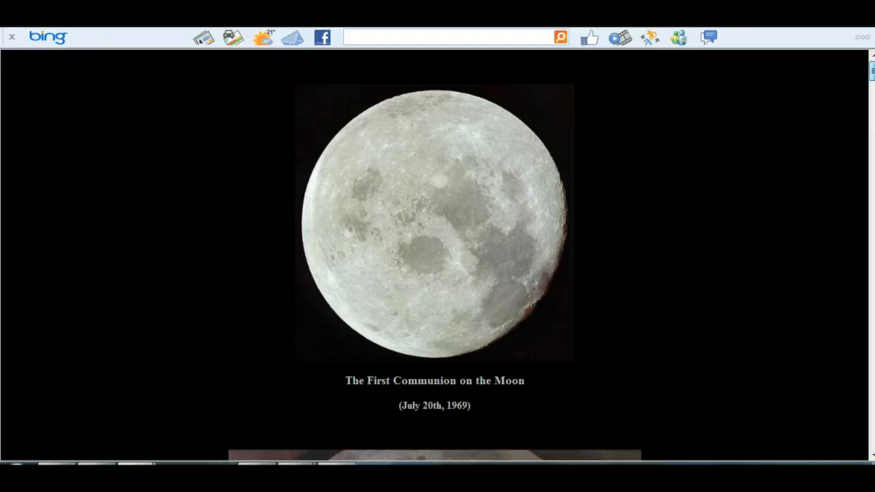
scroll(down, 3)
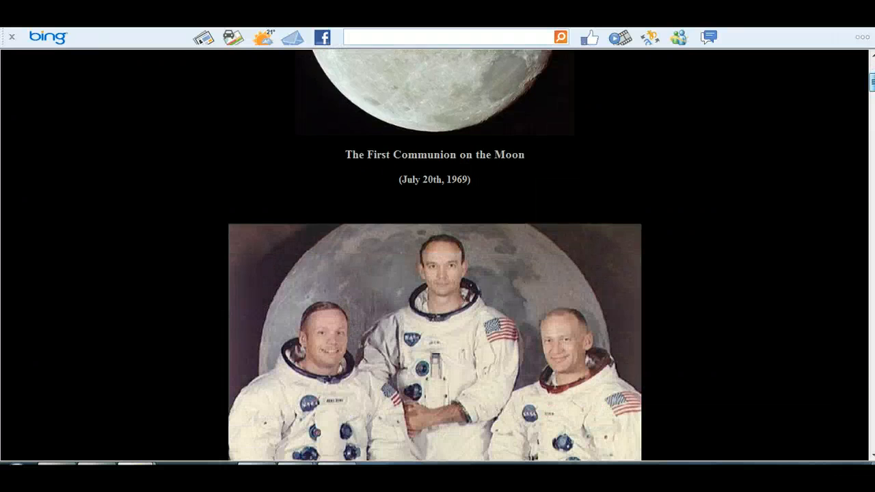
scroll(down, 3)
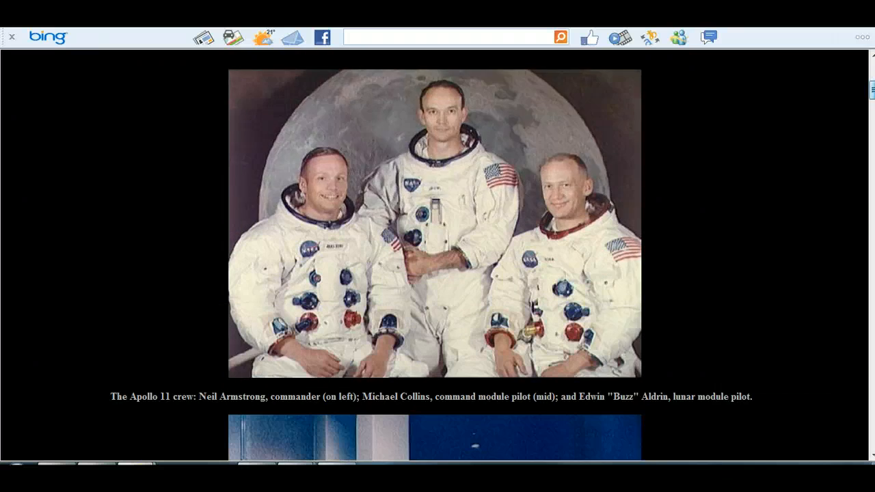
scroll(down, 3)
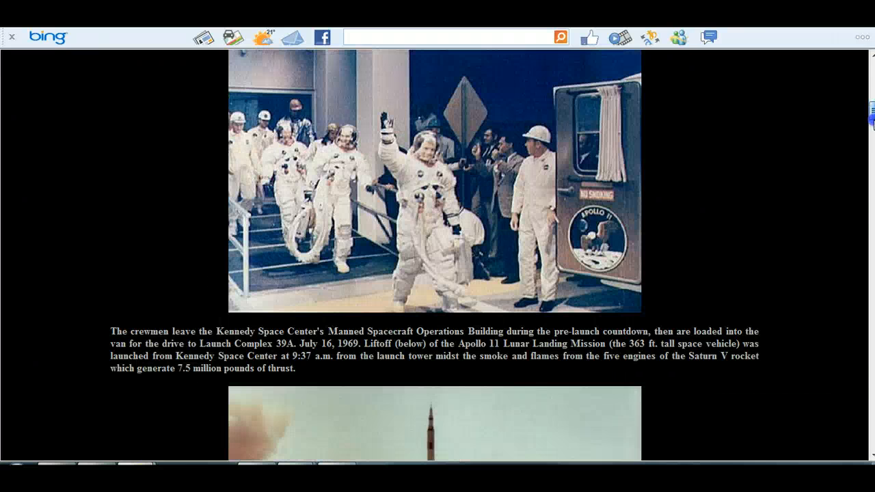
scroll(down, 3)
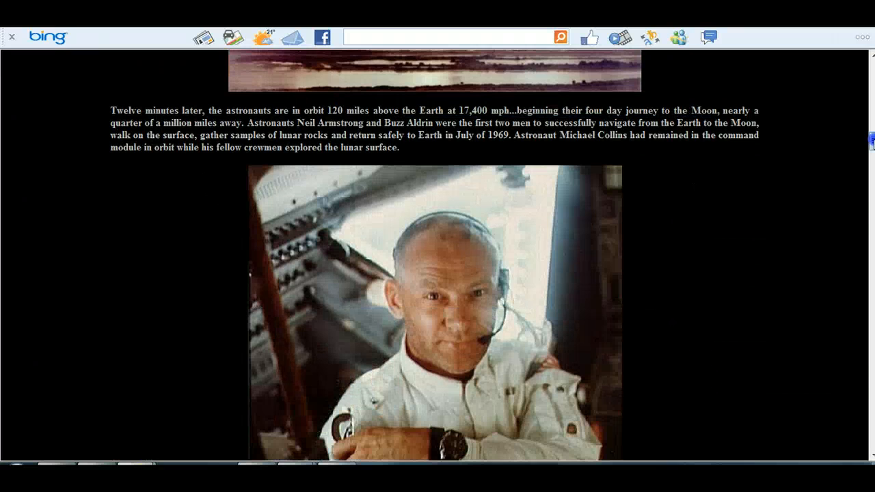
scroll(down, 3)
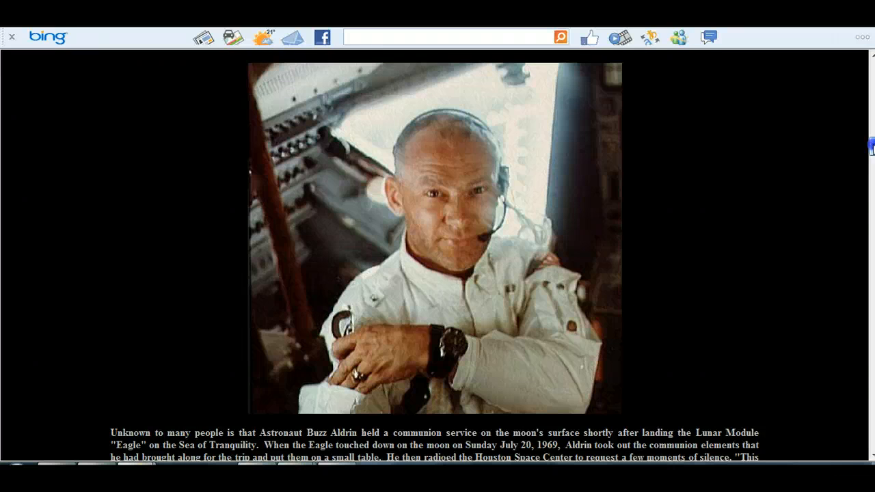
scroll(down, 3)
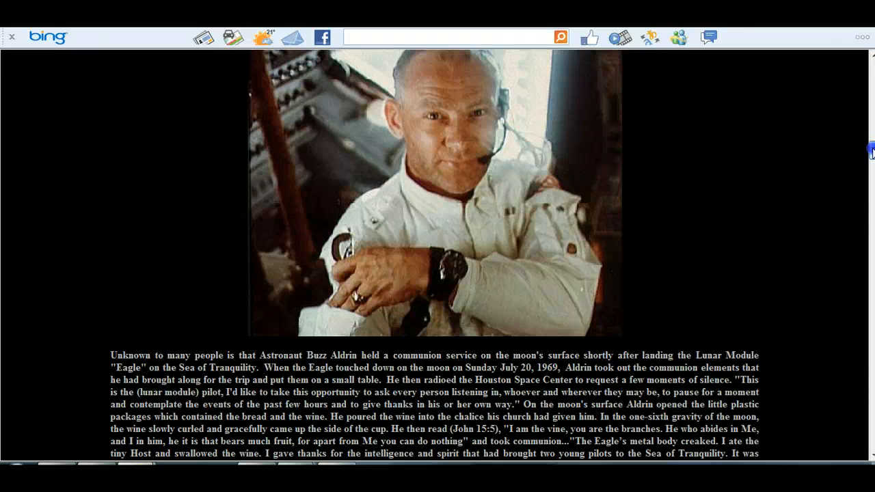
scroll(down, 3)
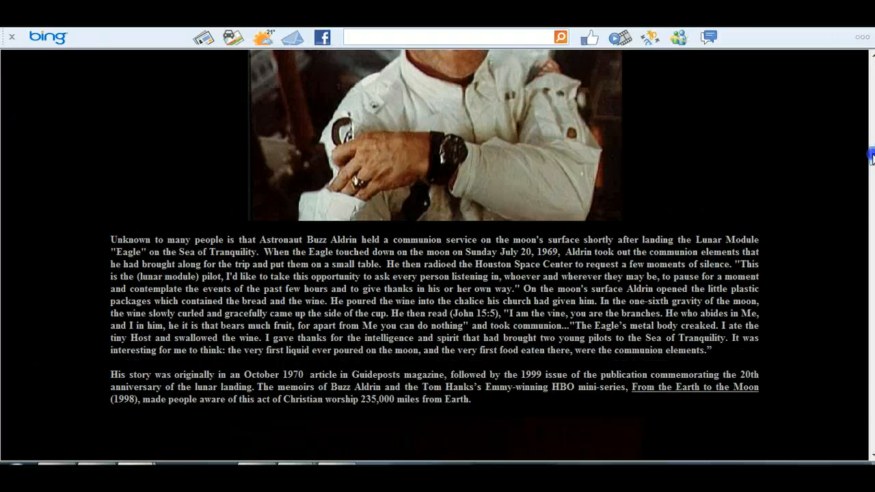
scroll(down, 3)
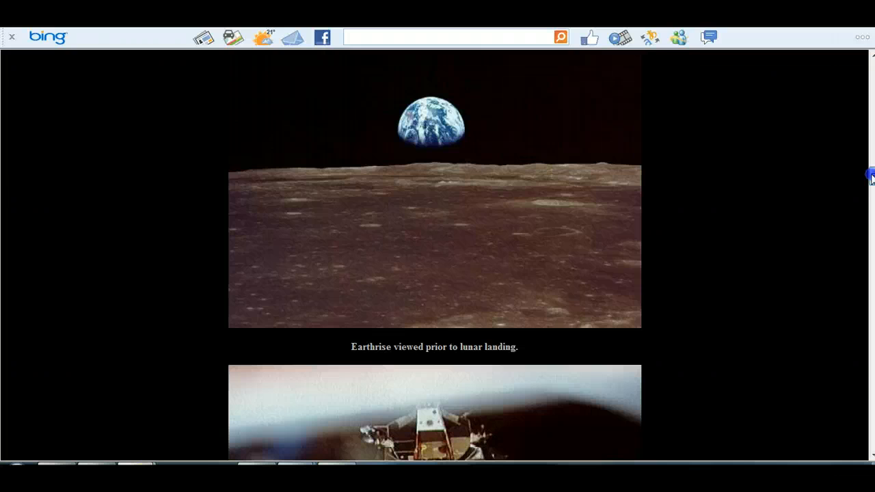
scroll(down, 3)
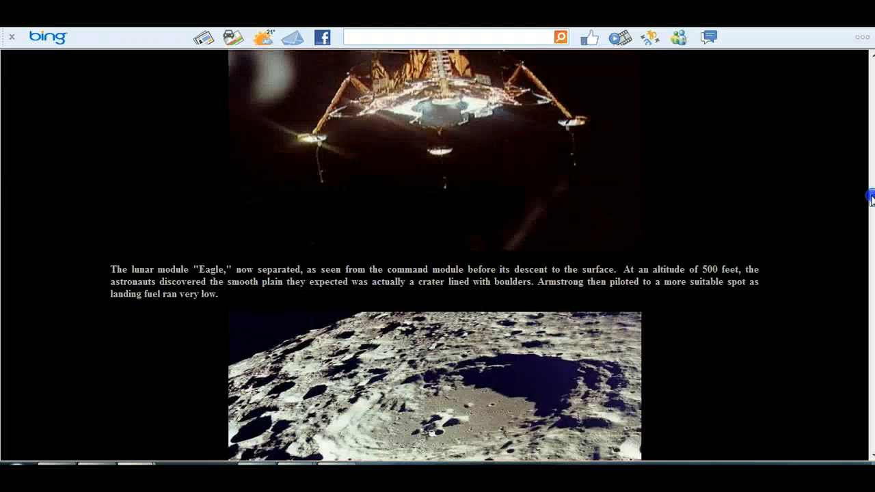
scroll(down, 3)
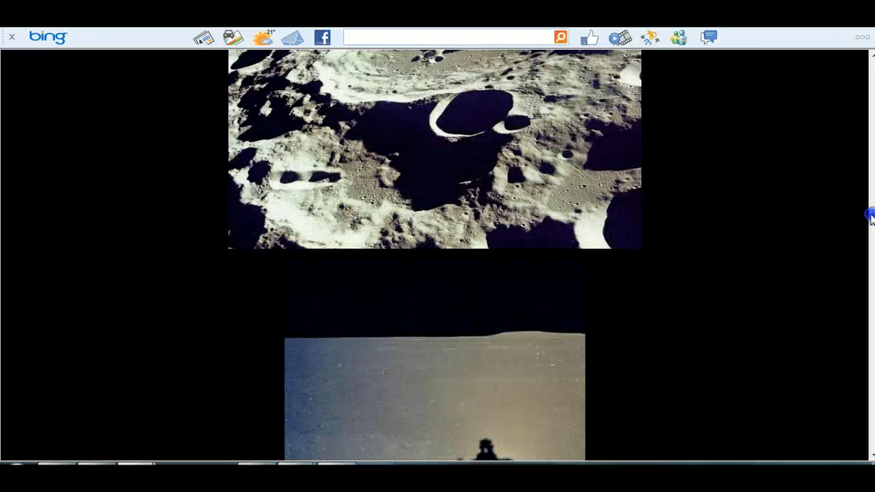
scroll(down, 3)
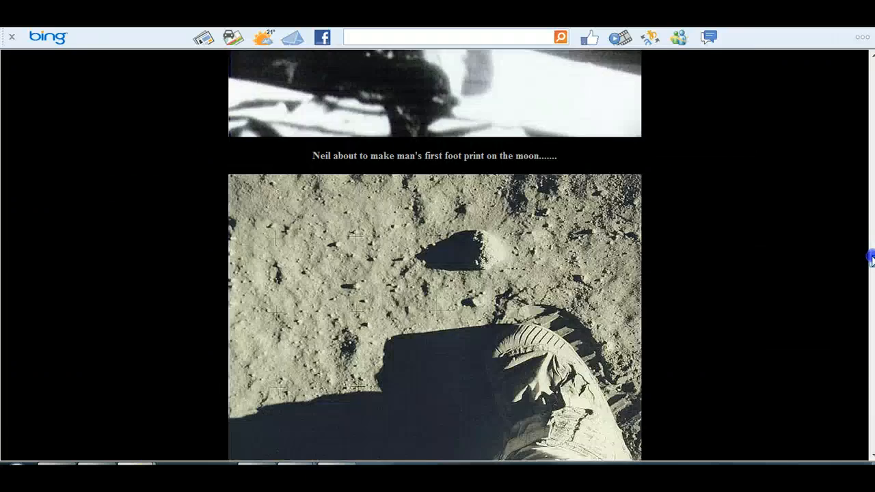
scroll(down, 3)
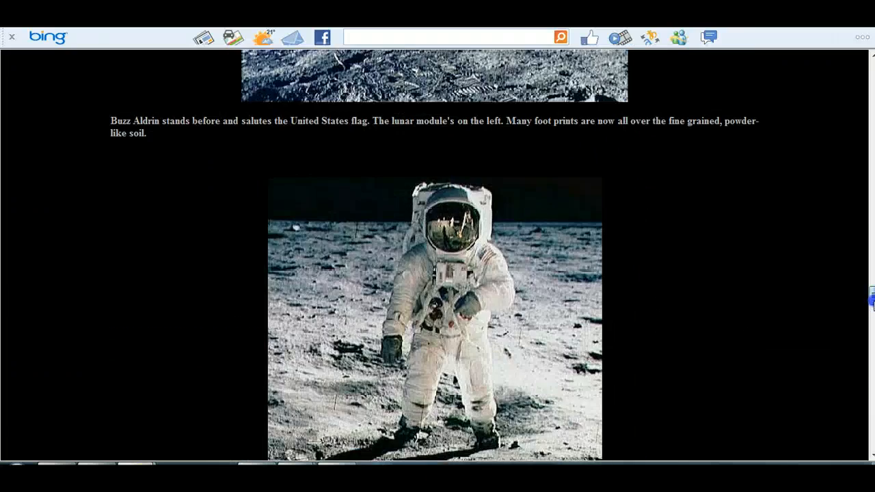
scroll(down, 3)
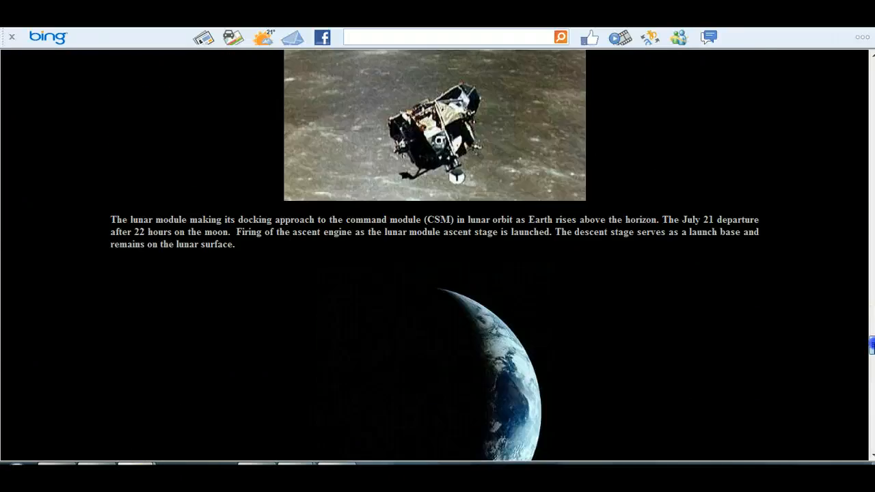
scroll(down, 3)
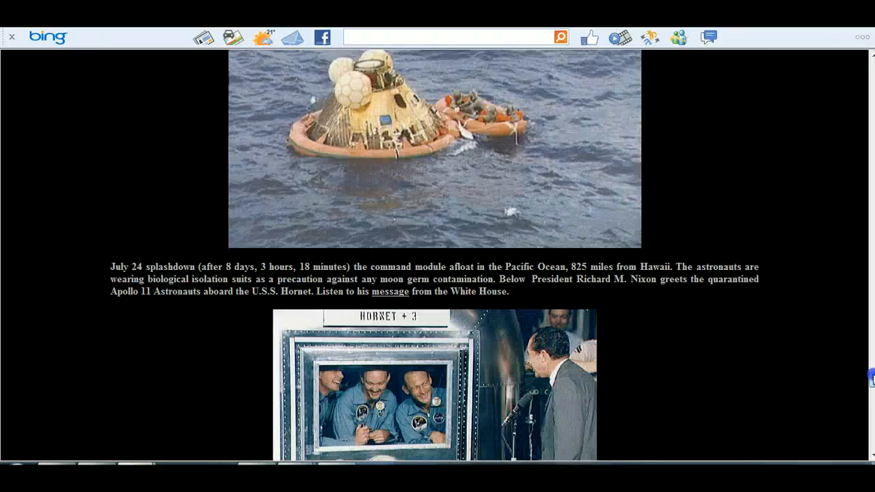
scroll(down, 3)
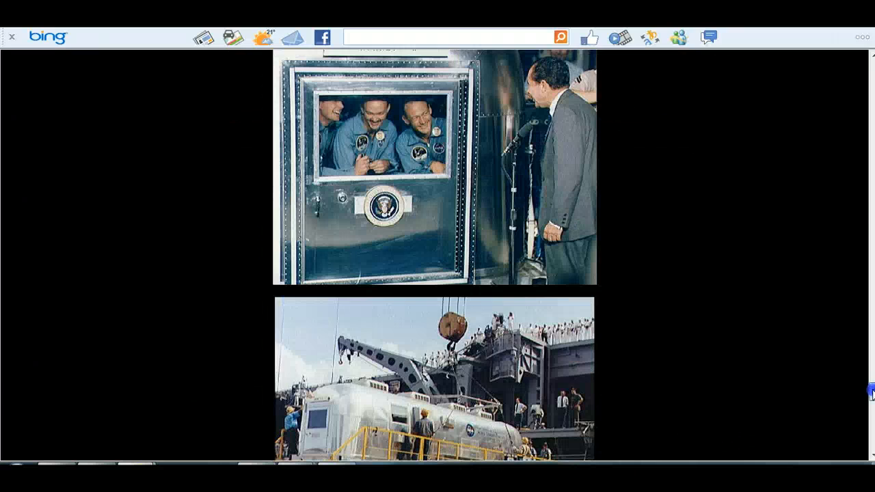
scroll(down, 3)
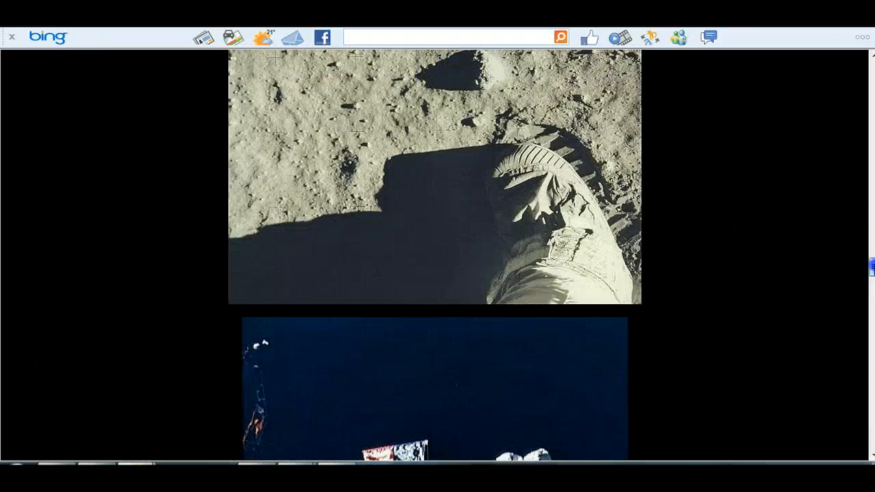
scroll(down, 3)
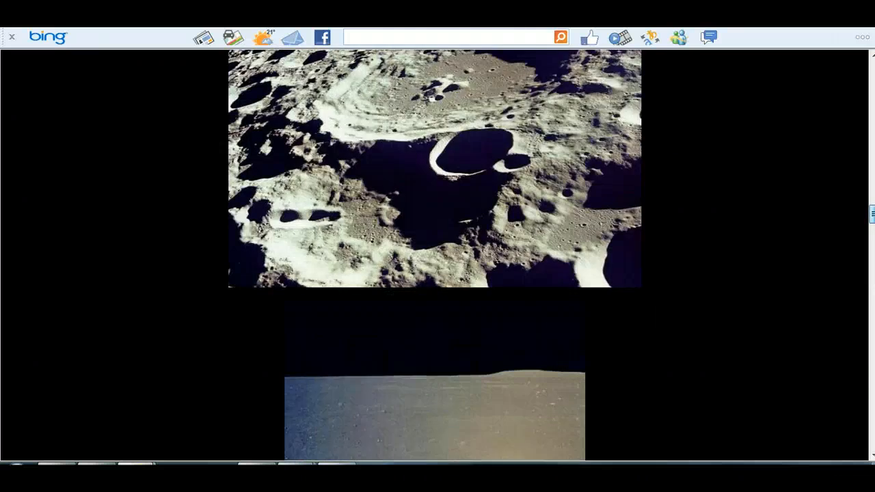
scroll(up, 3)
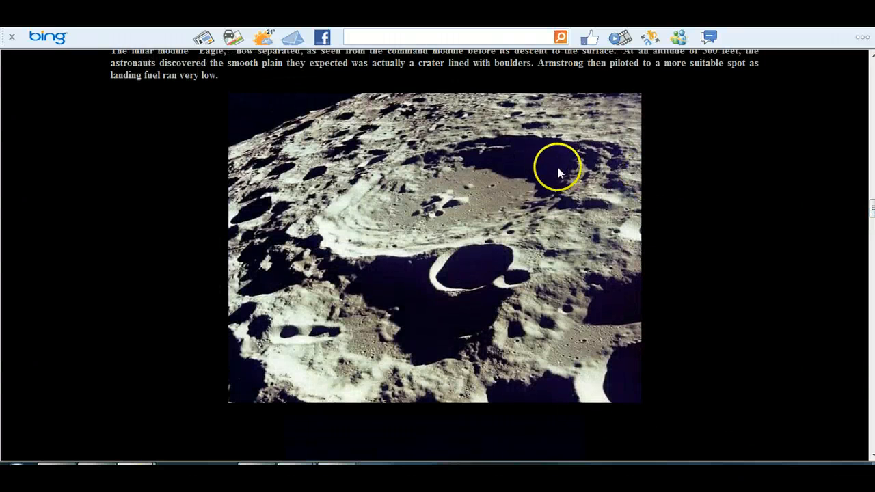
mouse_move(487, 148)
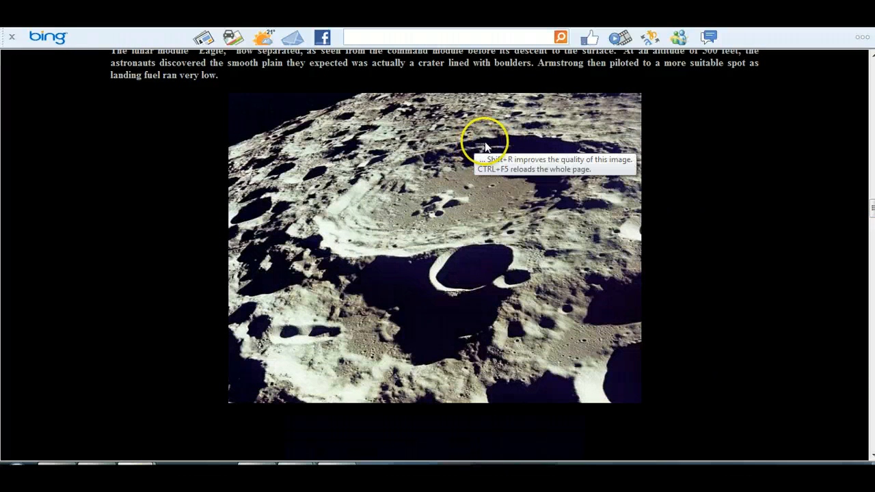
mouse_move(276, 235)
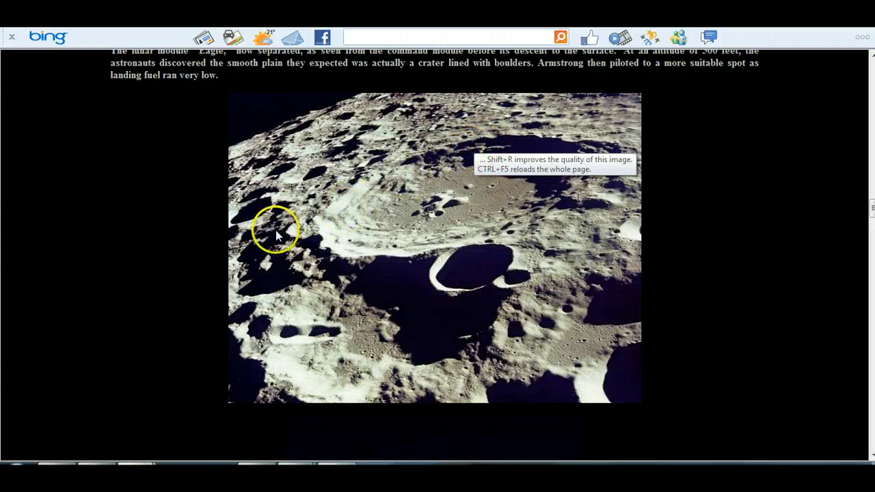
mouse_move(249, 192)
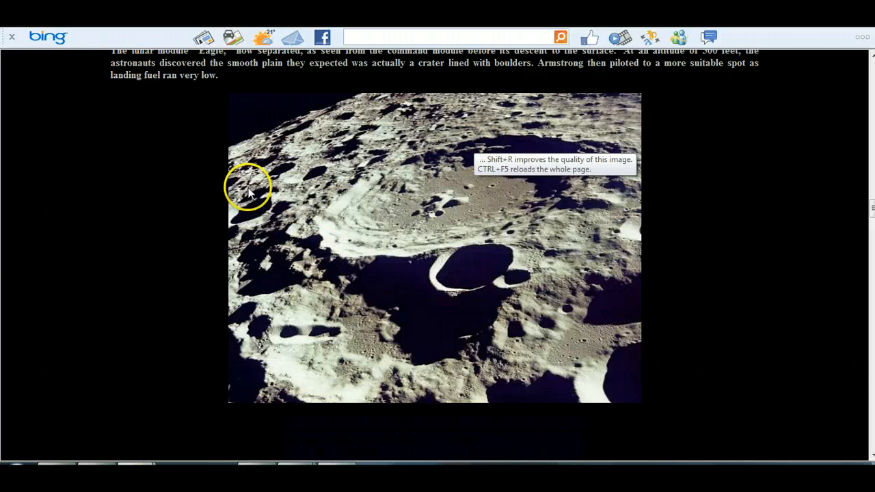
mouse_move(505, 109)
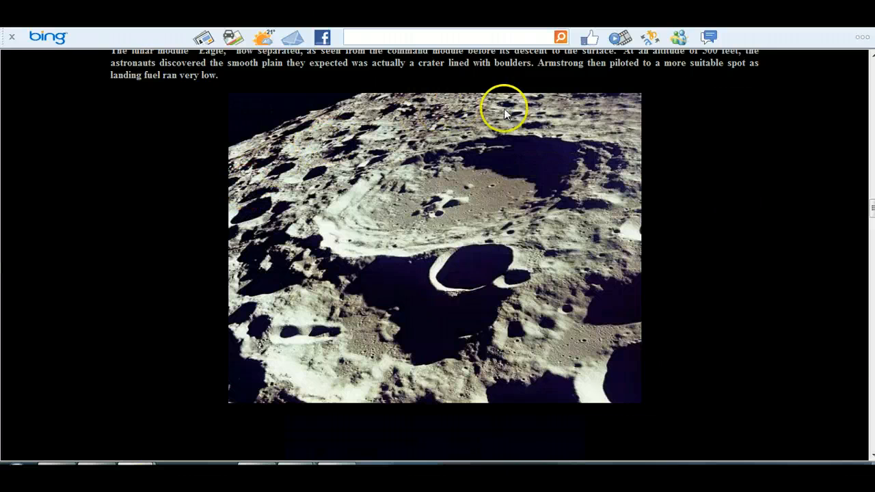
mouse_move(509, 112)
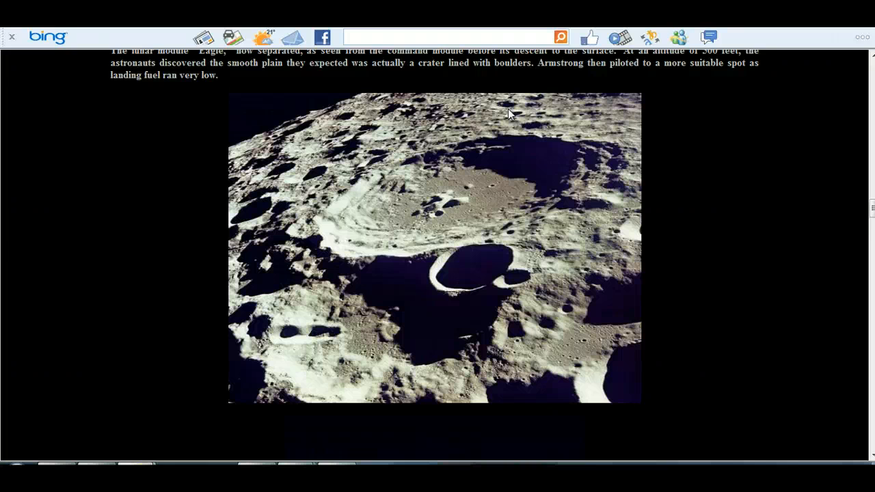
mouse_move(791, 126)
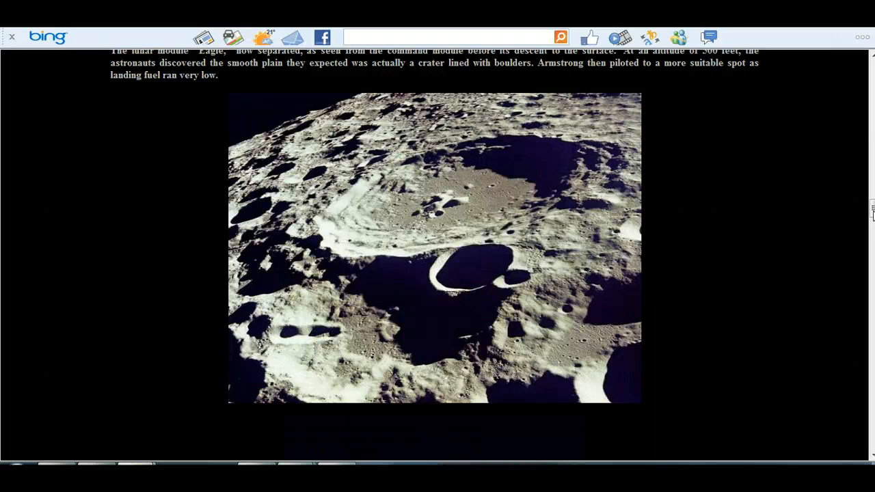
scroll(up, 3)
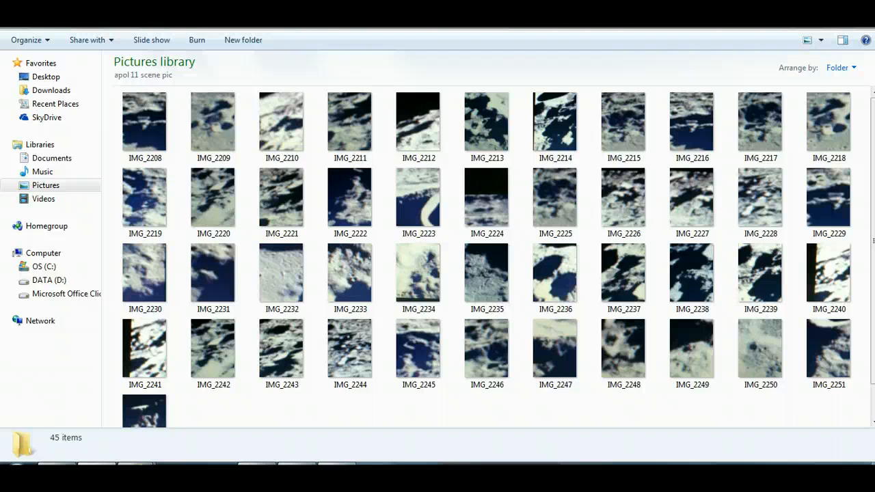
Select the first lunar photo IMG_2208 in the apol11 scene pic folder
click(145, 123)
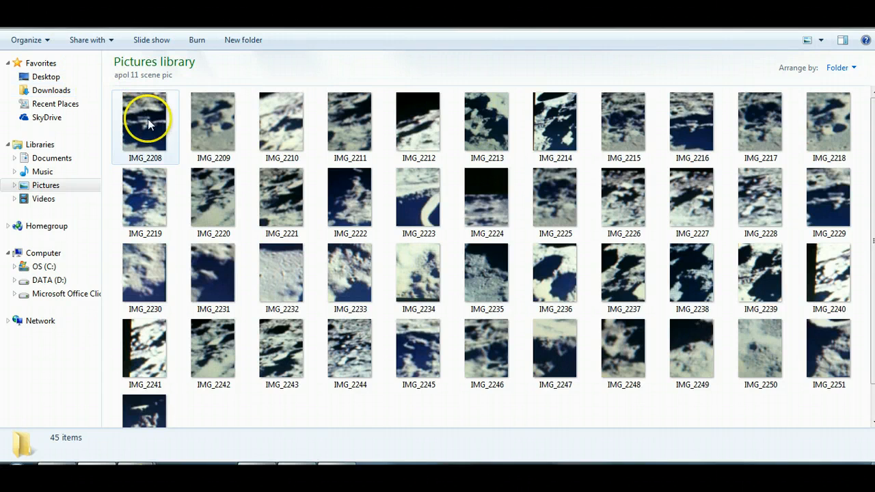
View IMG_2208 in Windows Photo Viewer and step forward to the cratered horizon photo
double_click(145, 123)
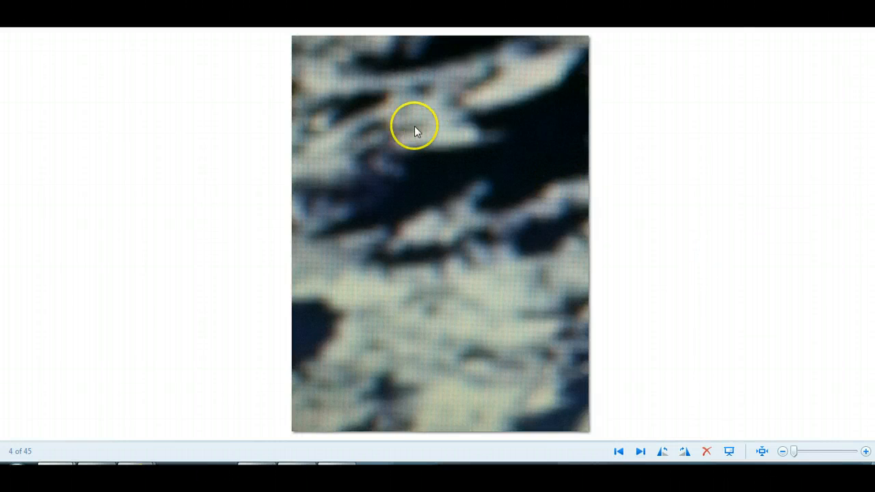
mouse_move(479, 230)
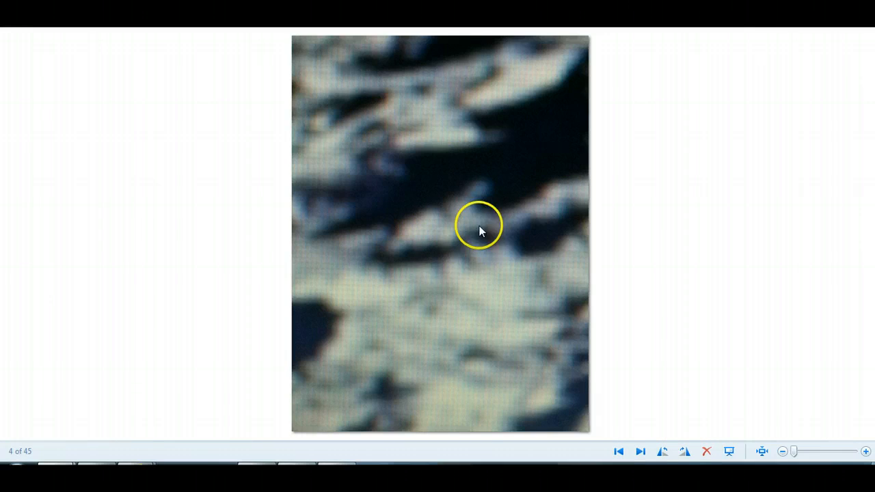
click(640, 451)
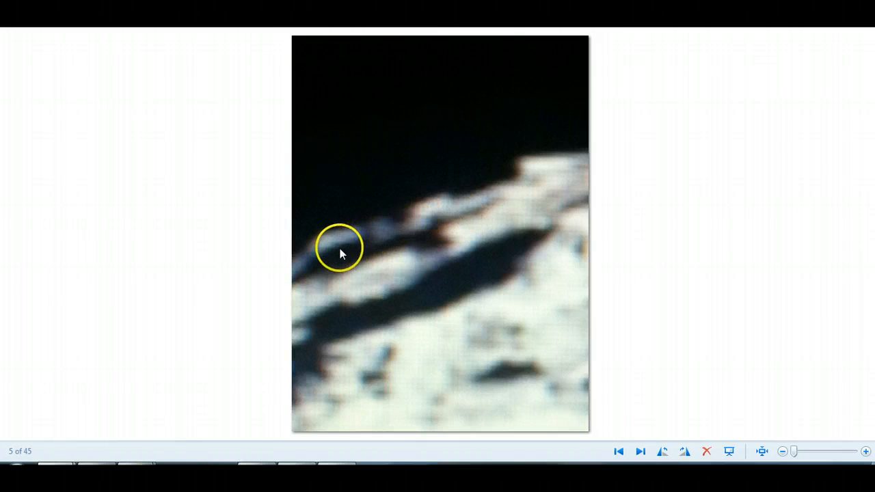
mouse_move(407, 235)
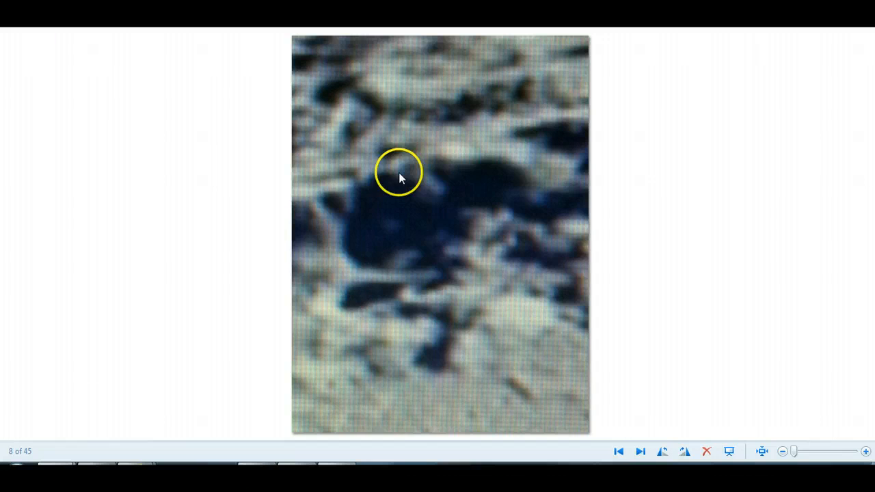
mouse_move(441, 205)
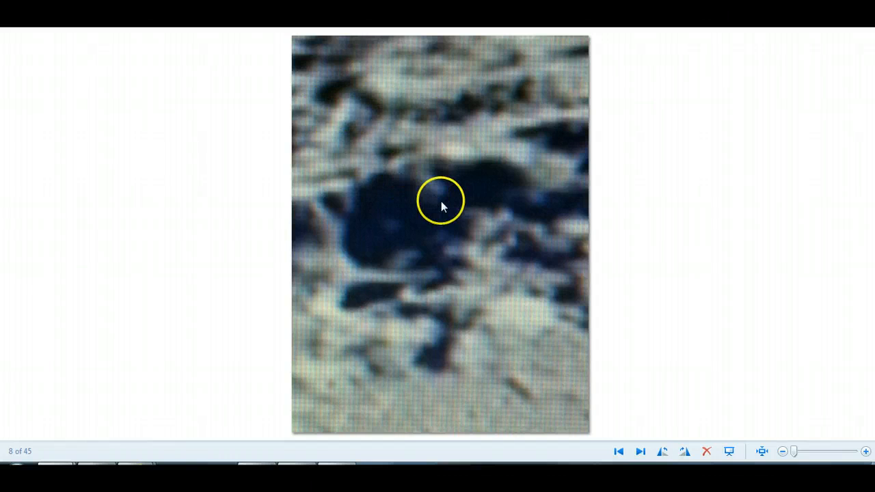
mouse_move(426, 301)
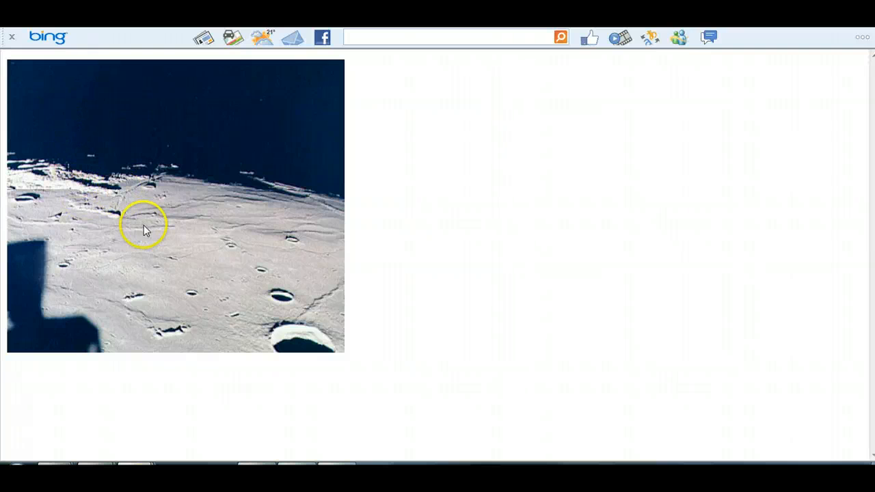
mouse_move(98, 217)
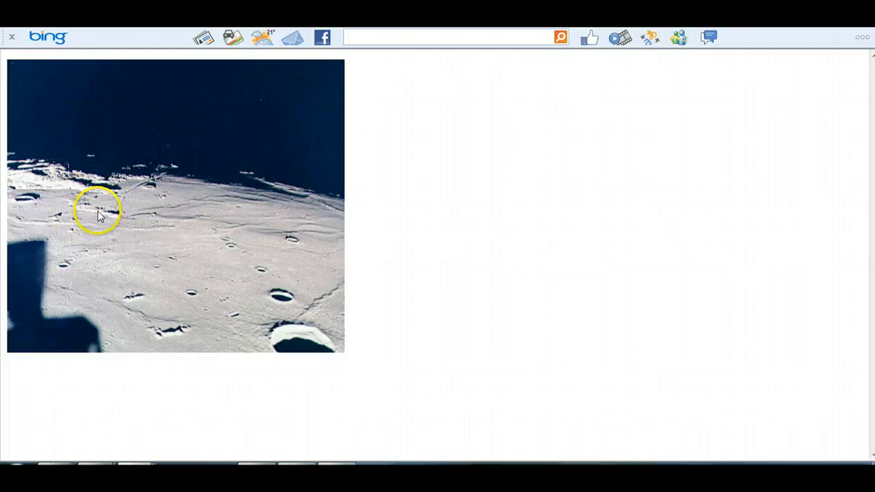
mouse_move(408, 188)
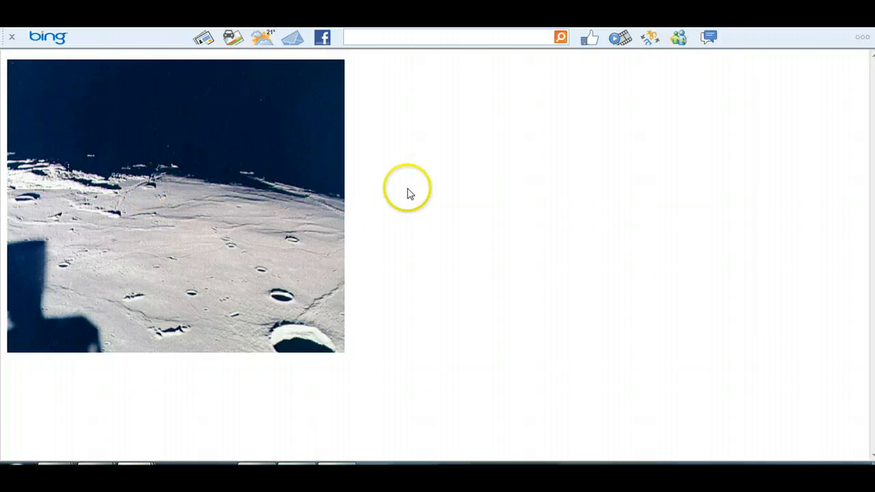
mouse_move(419, 191)
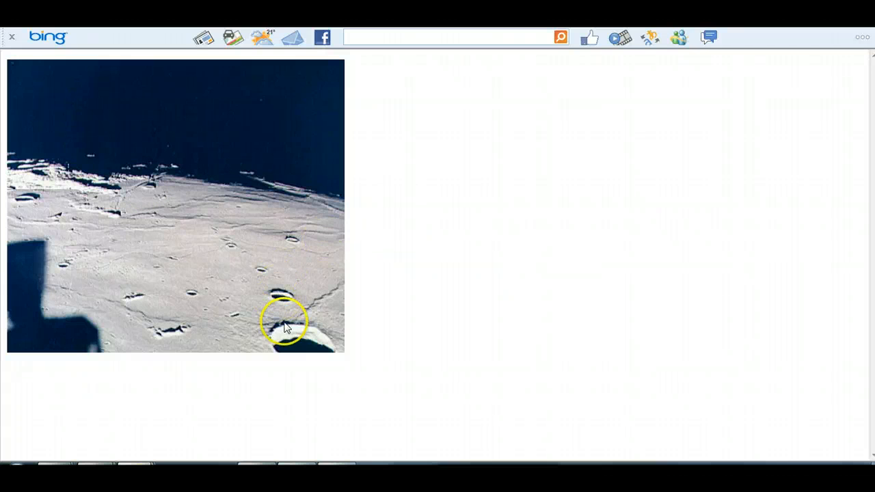
mouse_move(286, 340)
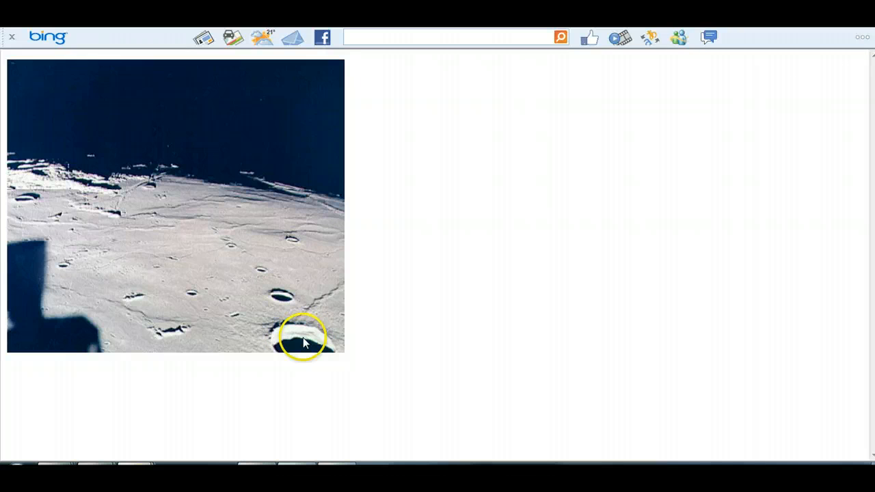
mouse_move(298, 341)
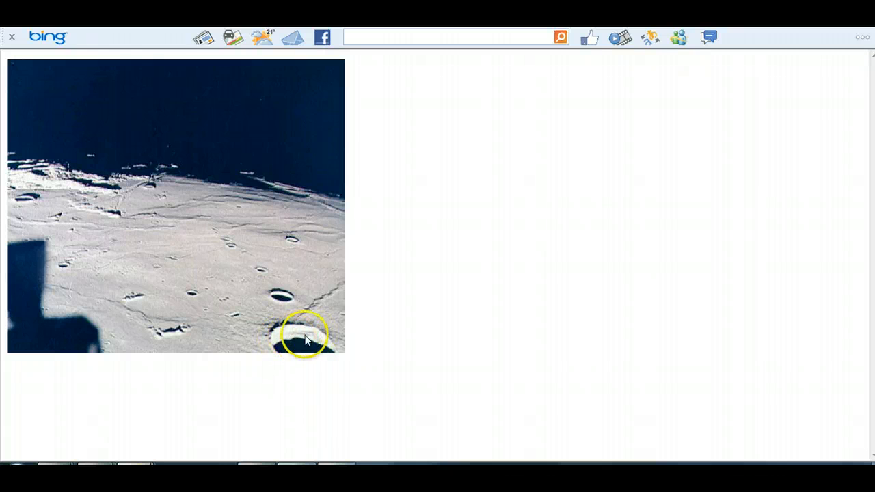
mouse_move(298, 345)
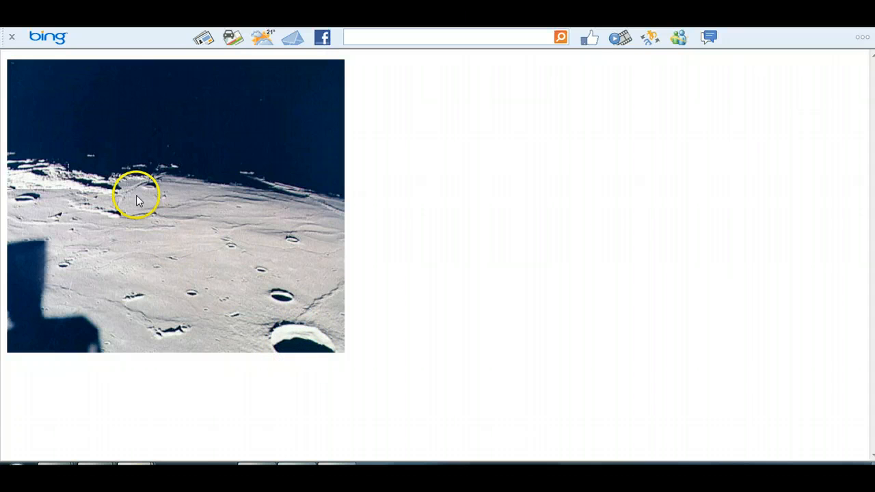
mouse_move(139, 189)
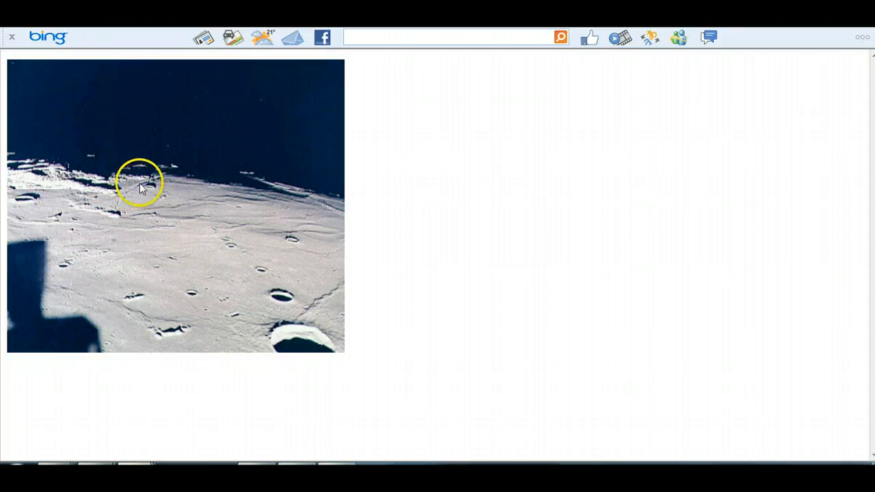
mouse_move(68, 167)
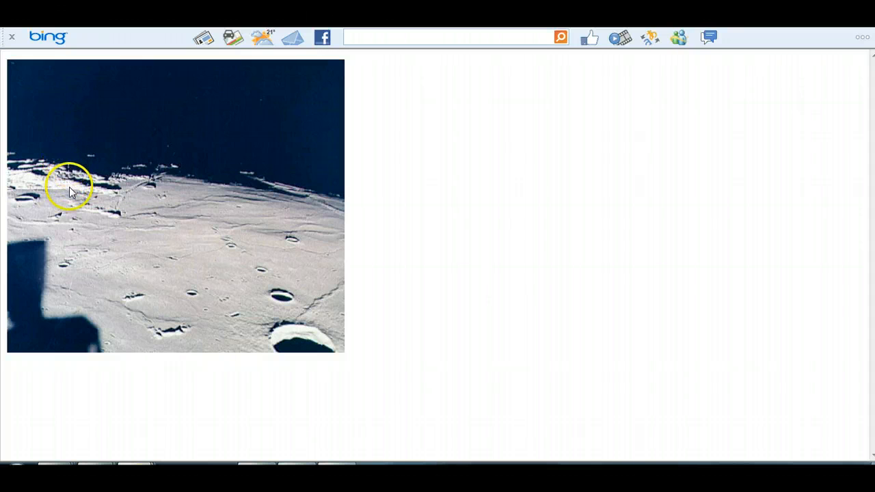
mouse_move(159, 179)
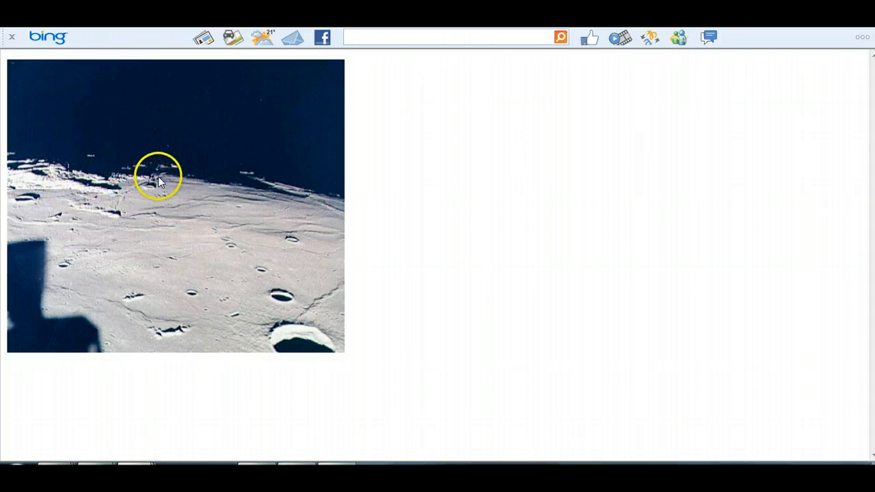
mouse_move(150, 180)
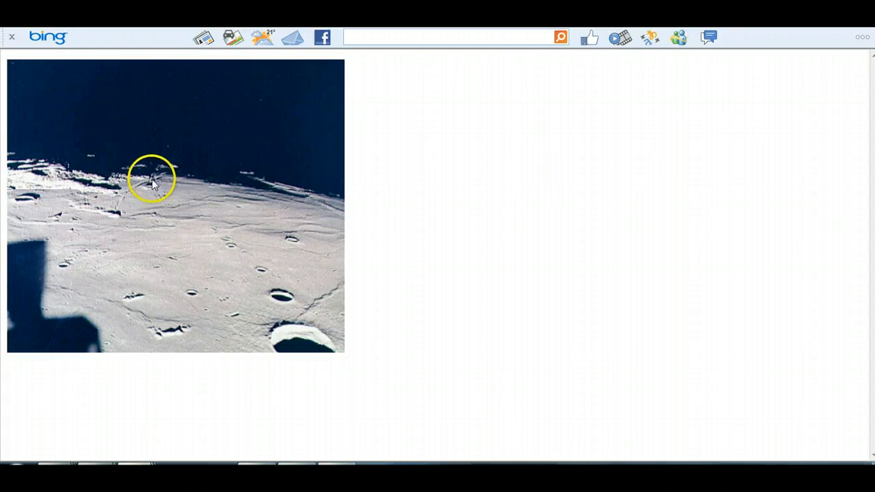
mouse_move(117, 211)
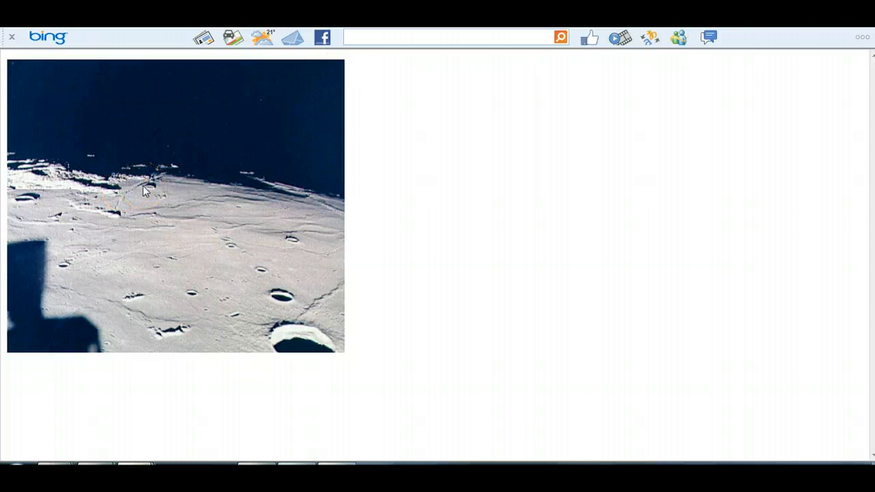
click(149, 192)
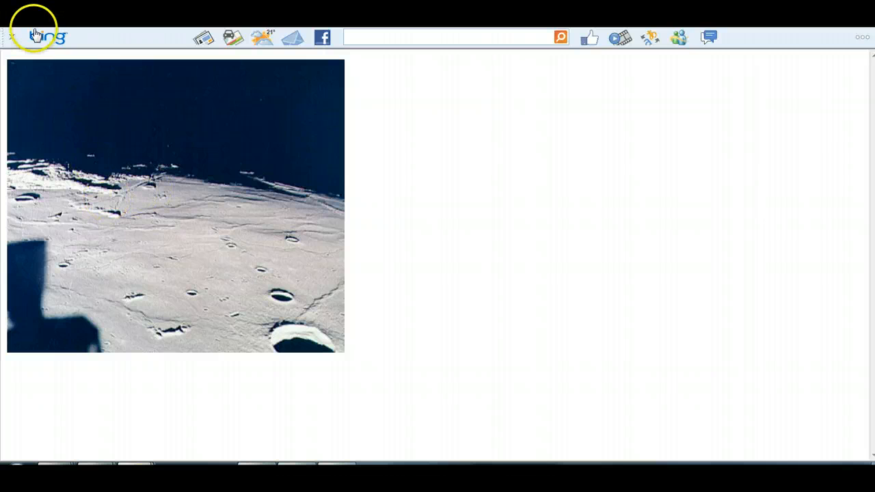
mouse_move(380, 35)
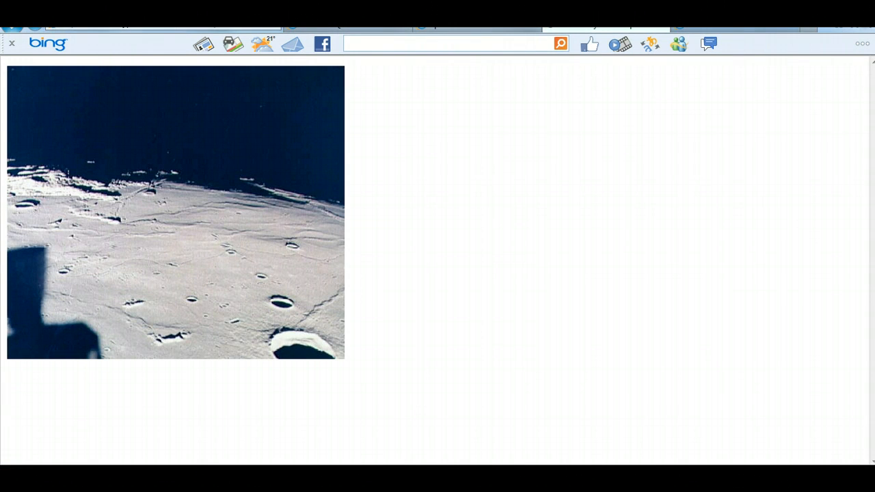
scroll(down, 3)
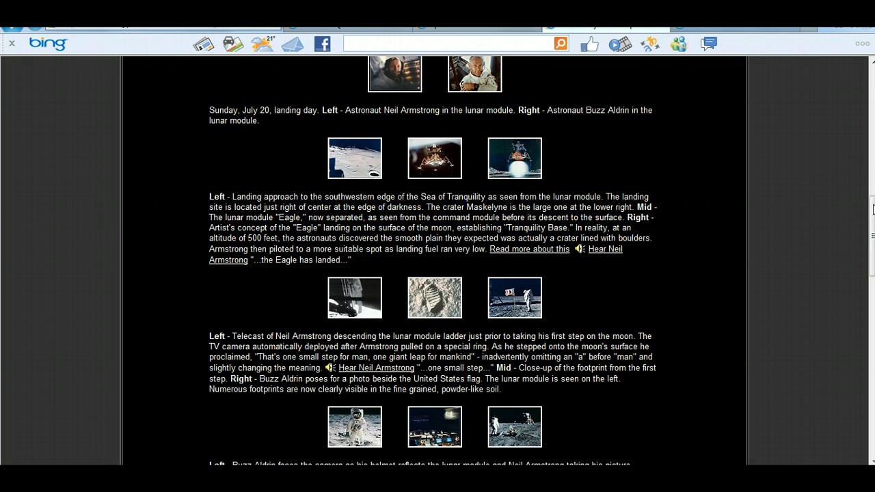
scroll(down, 3)
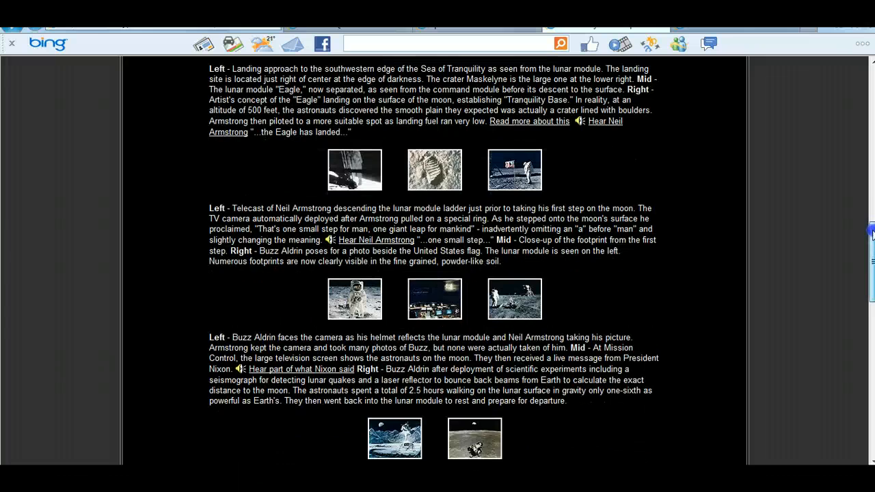
scroll(down, 3)
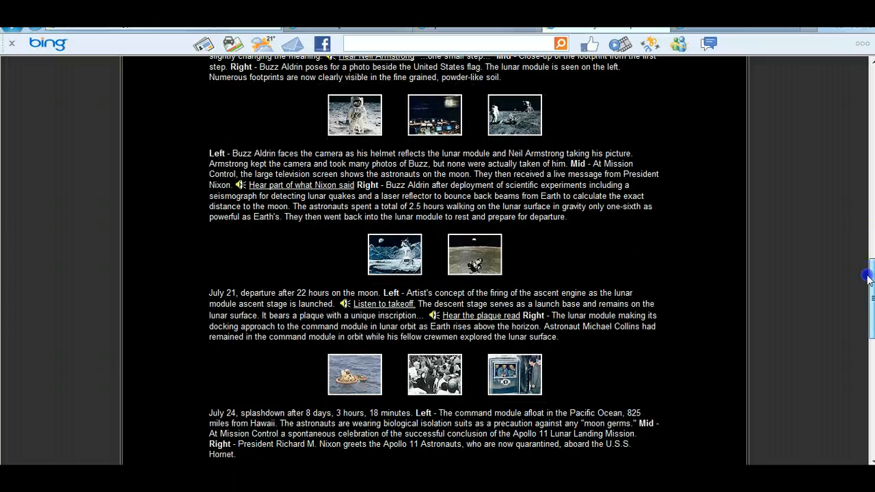
scroll(down, 3)
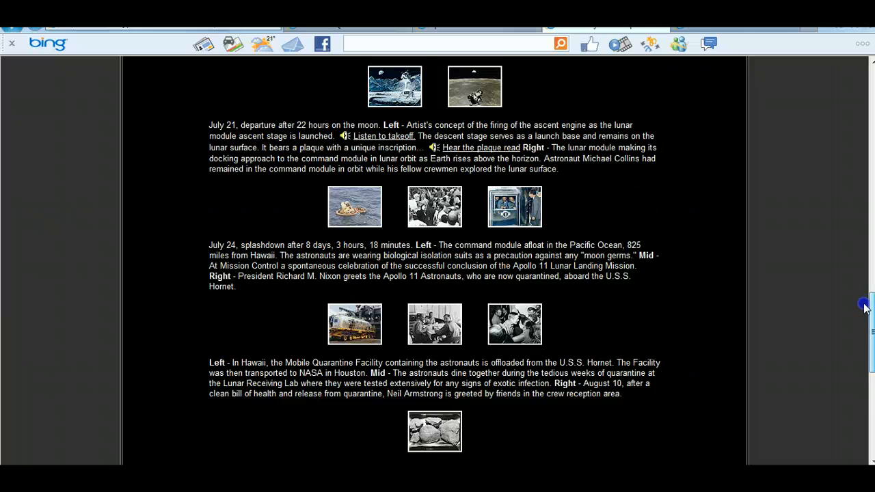
scroll(down, 3)
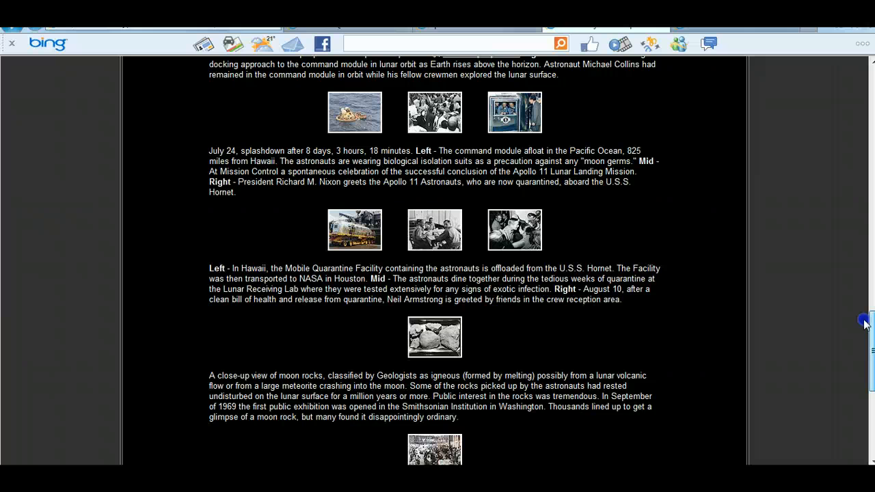
scroll(up, 3)
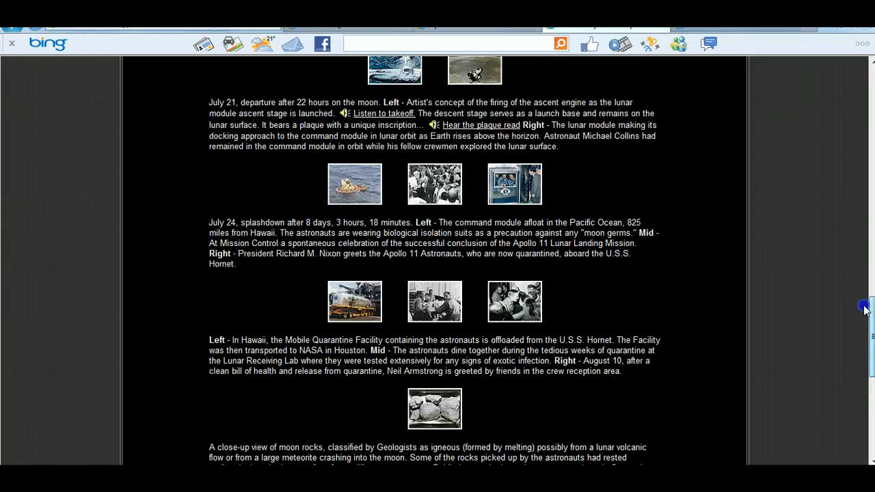
scroll(up, 3)
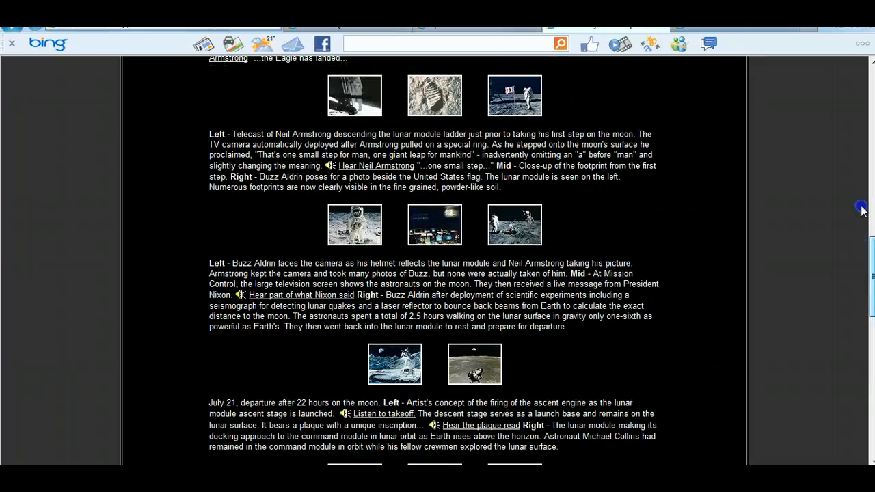
scroll(up, 3)
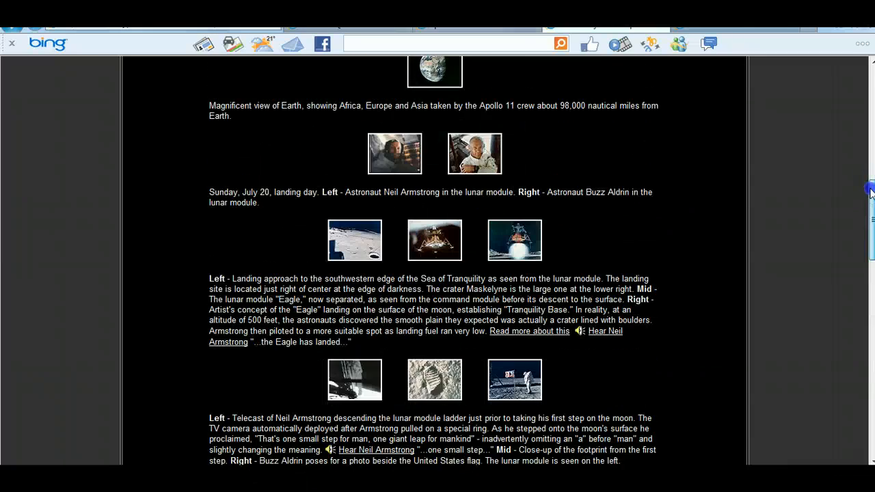
scroll(down, 3)
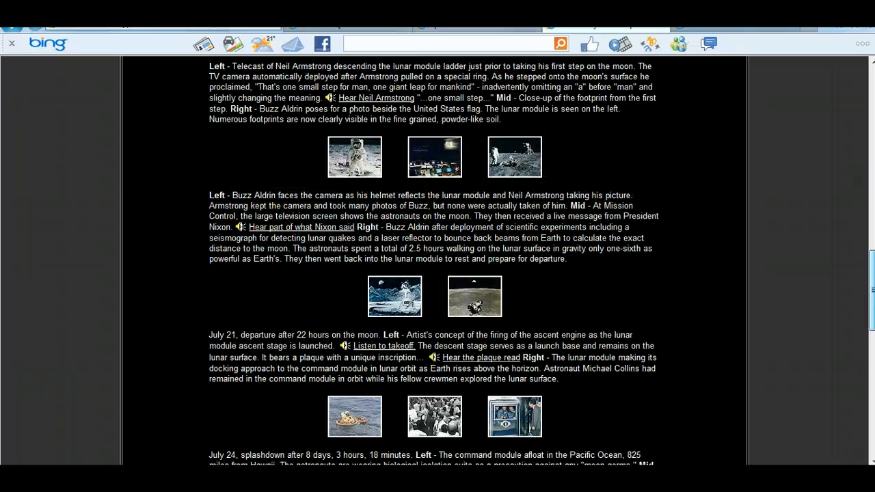
scroll(down, 3)
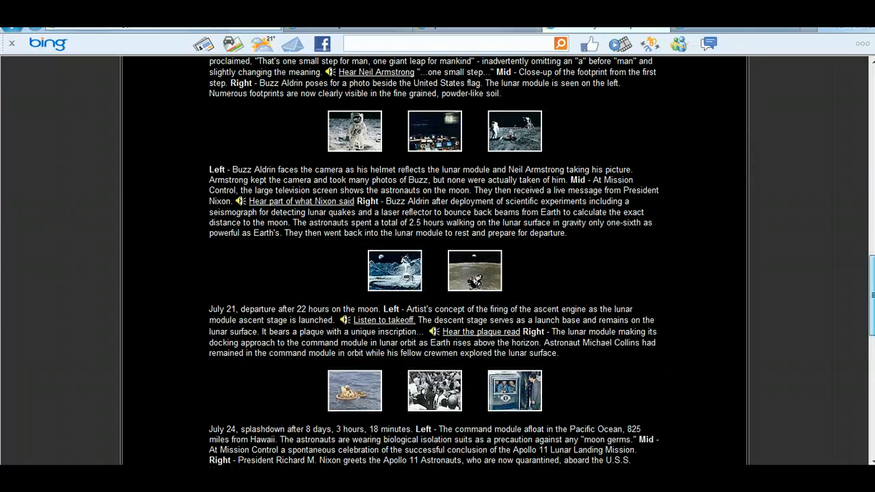
scroll(up, 3)
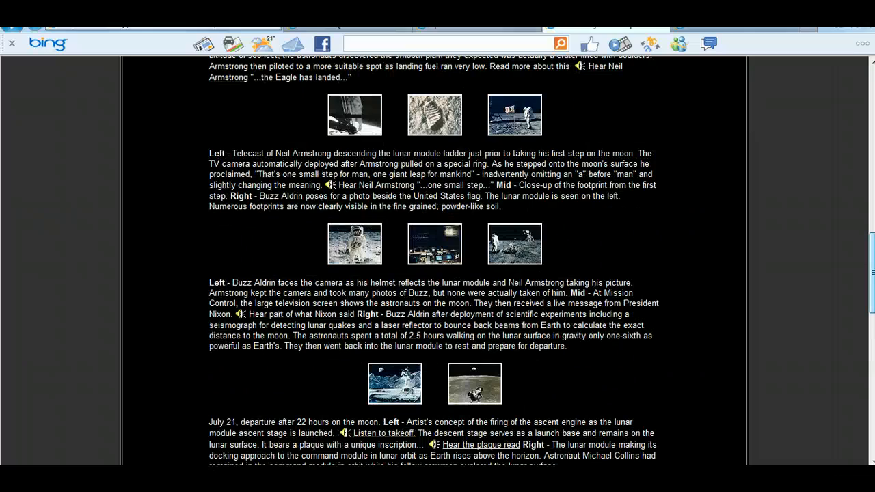
scroll(up, 3)
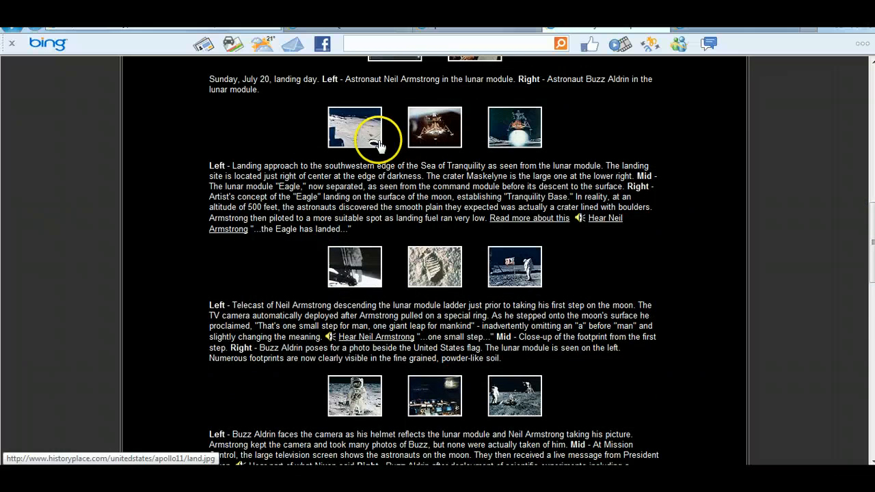
click(354, 127)
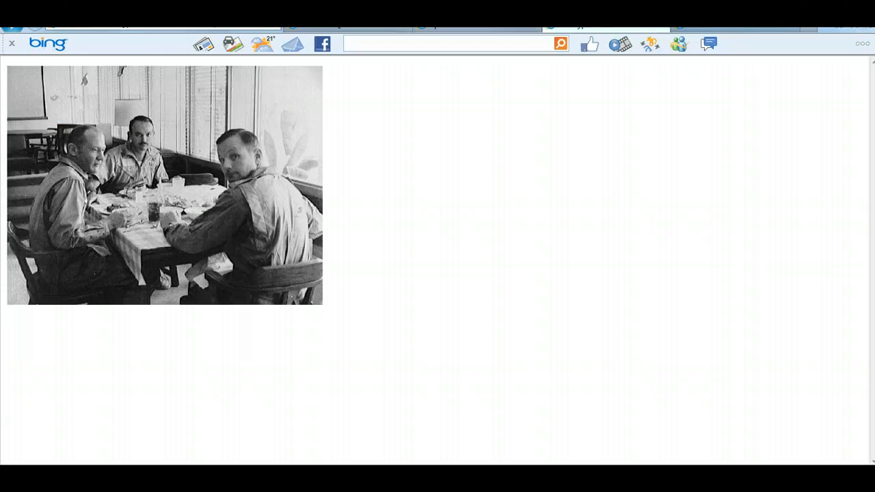
mouse_move(244, 230)
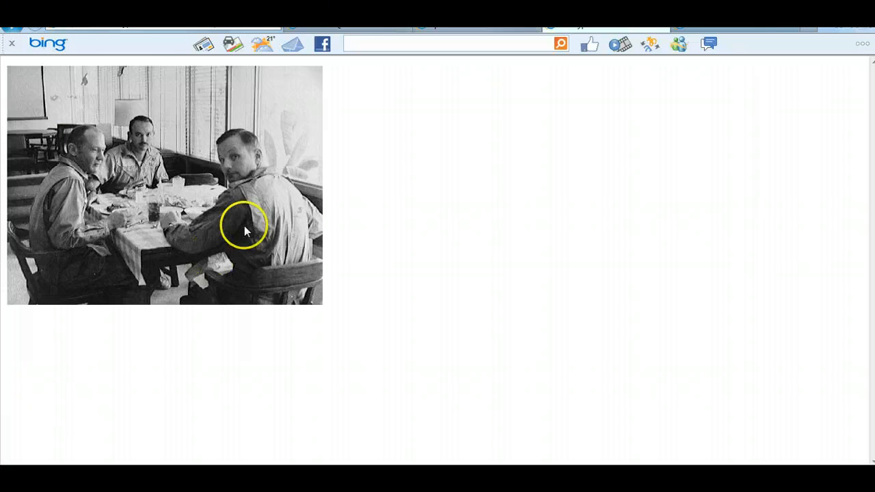
mouse_move(84, 68)
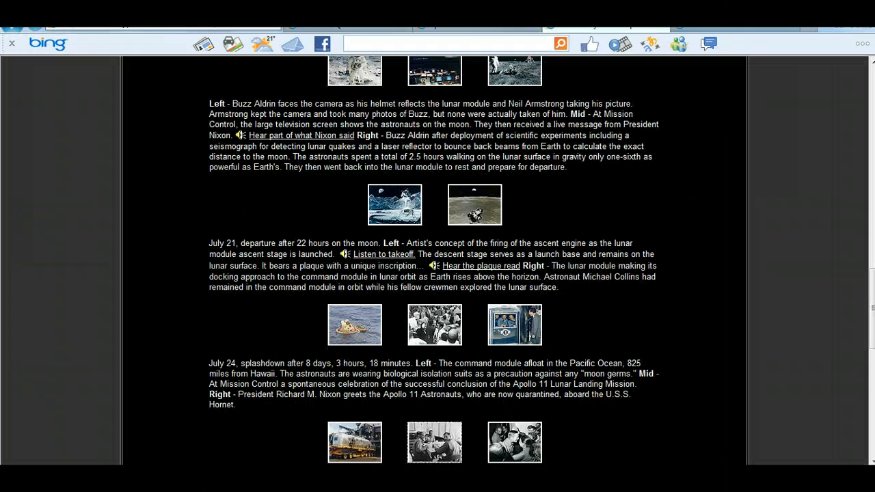
mouse_move(514, 442)
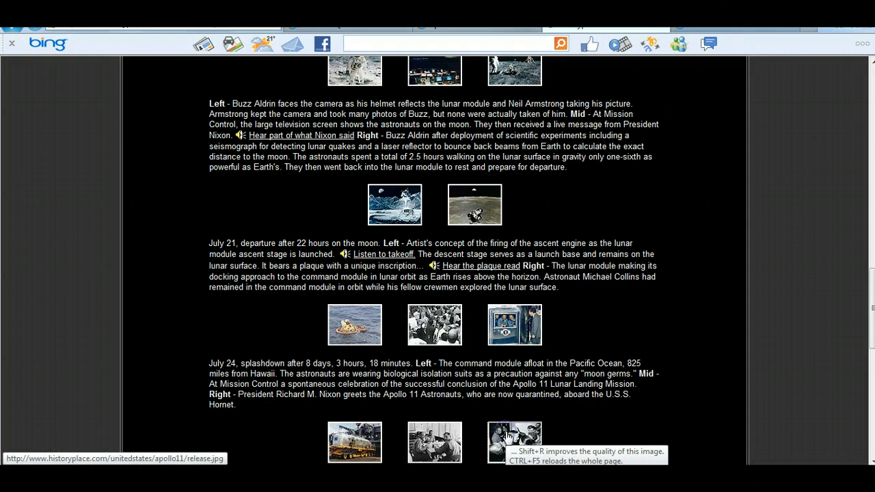
click(515, 441)
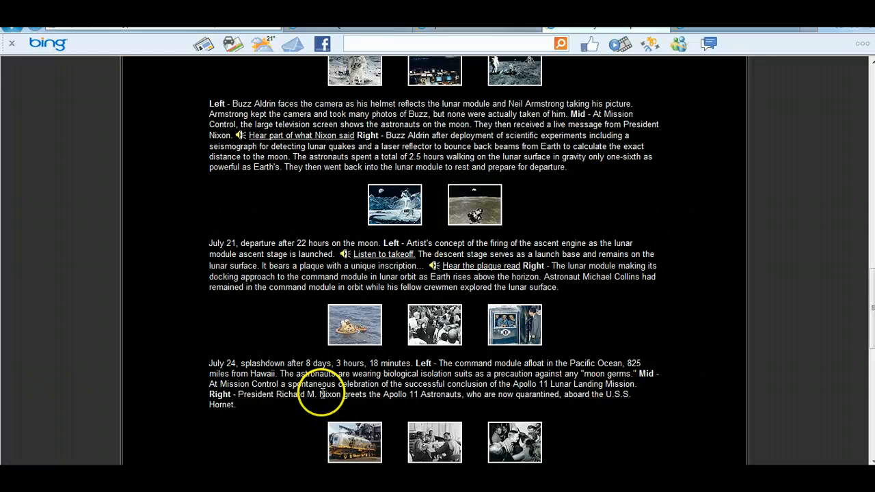
mouse_move(356, 443)
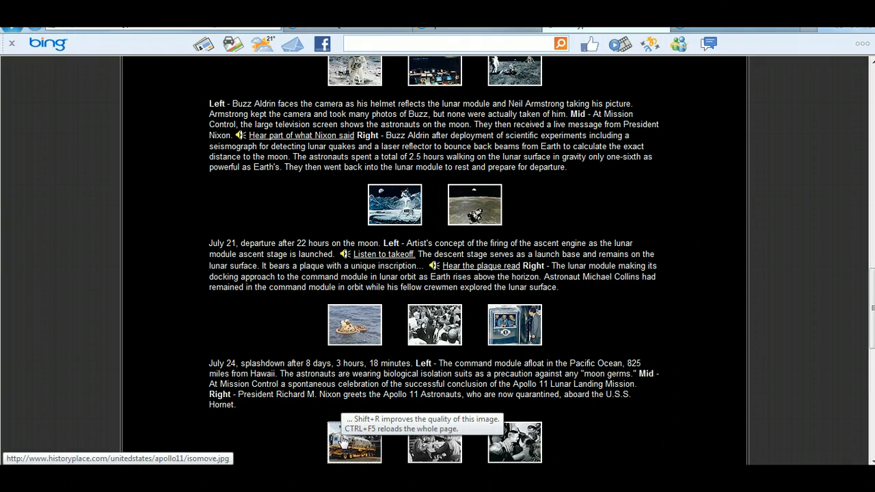
click(355, 443)
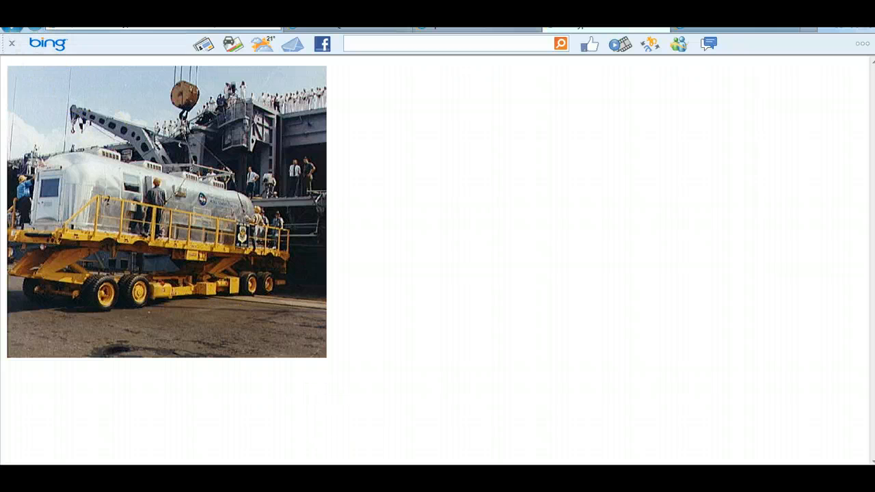
scroll(down, 3)
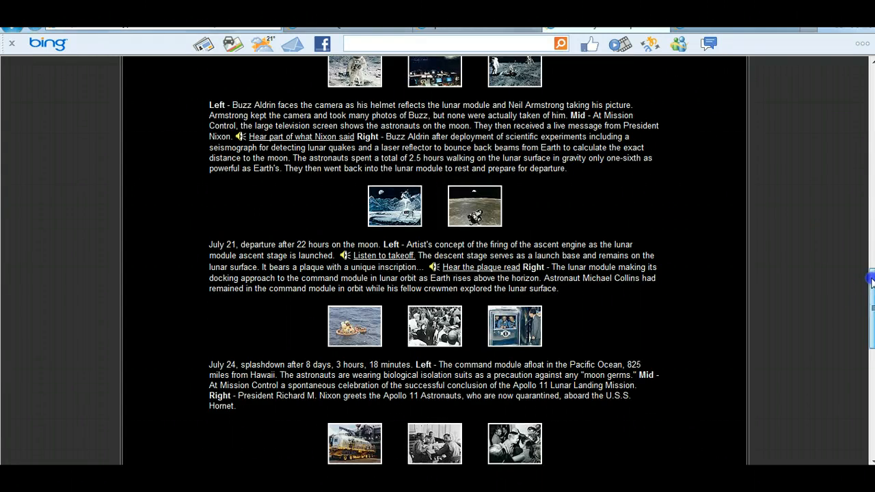
scroll(down, 3)
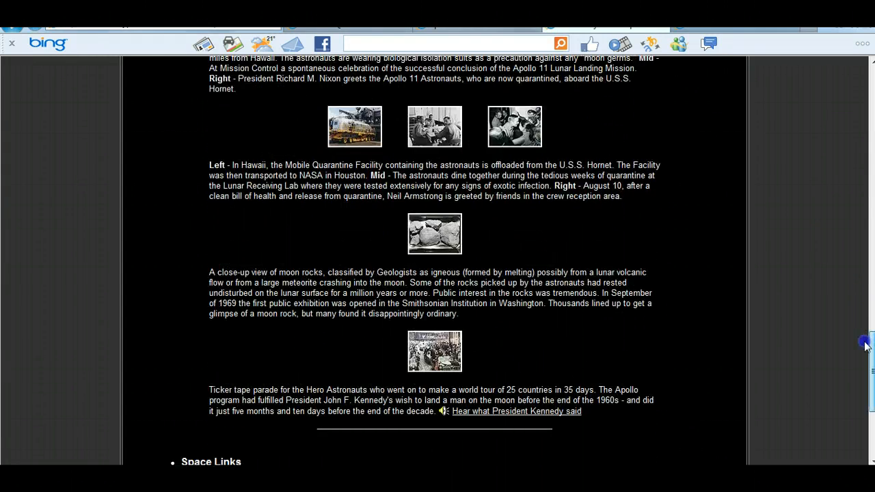
scroll(down, 3)
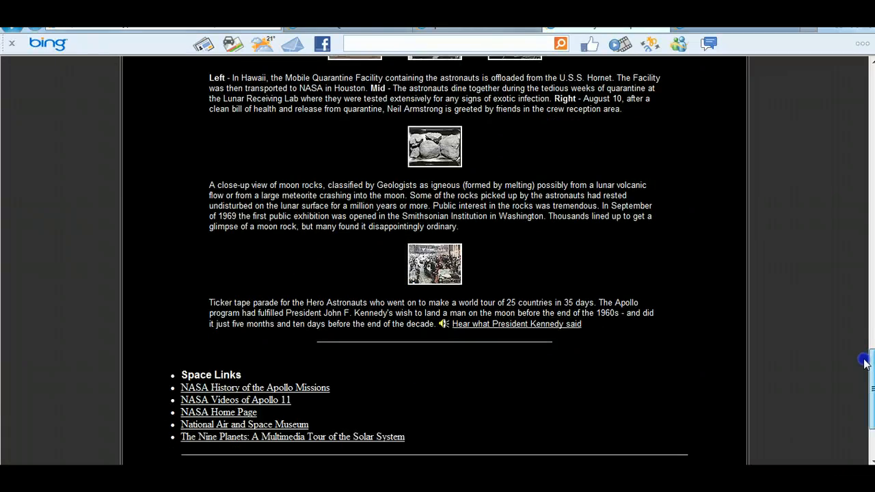
scroll(down, 3)
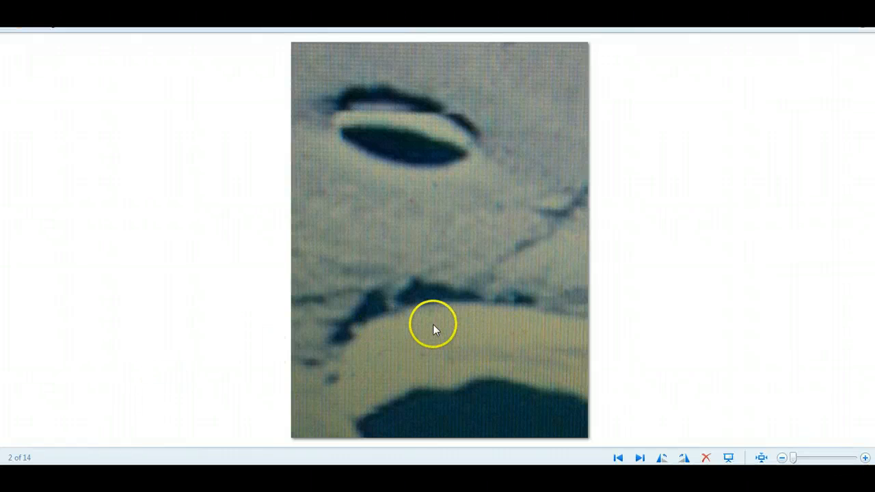
mouse_move(499, 347)
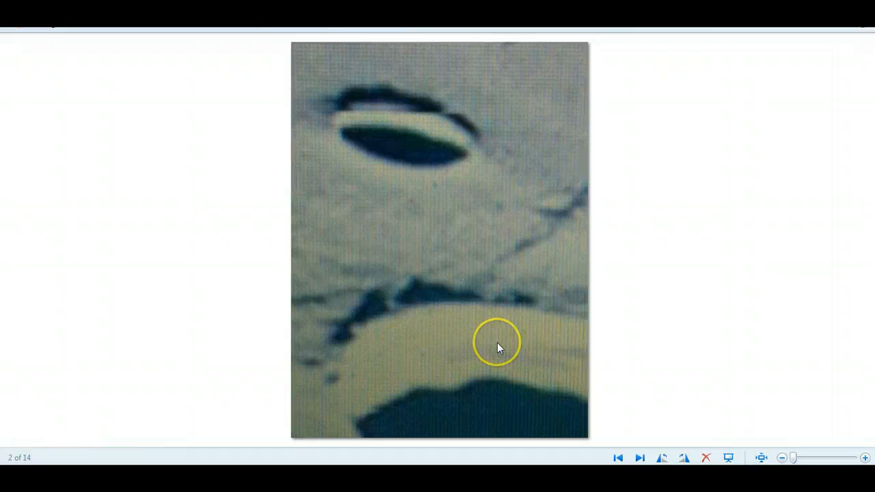
mouse_move(410, 356)
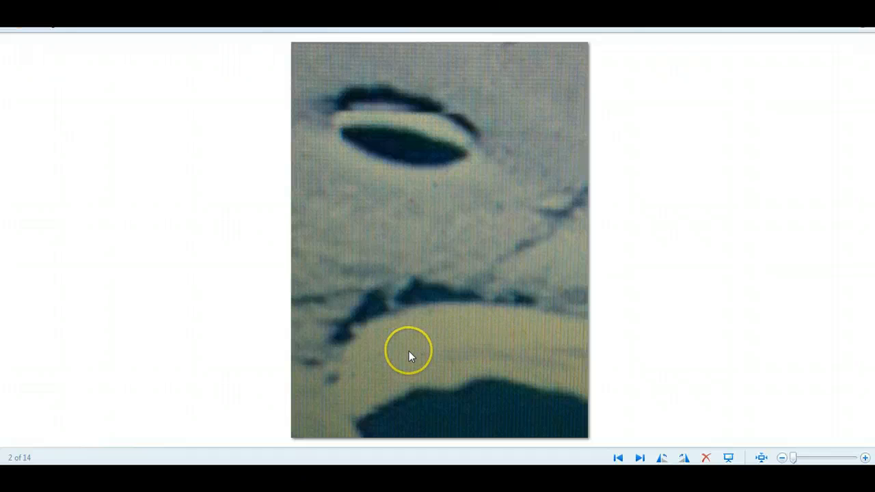
mouse_move(468, 391)
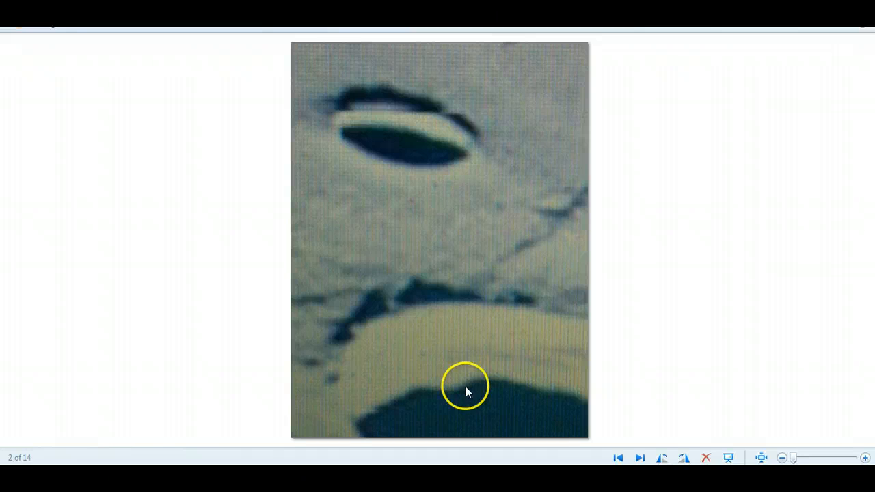
mouse_move(476, 388)
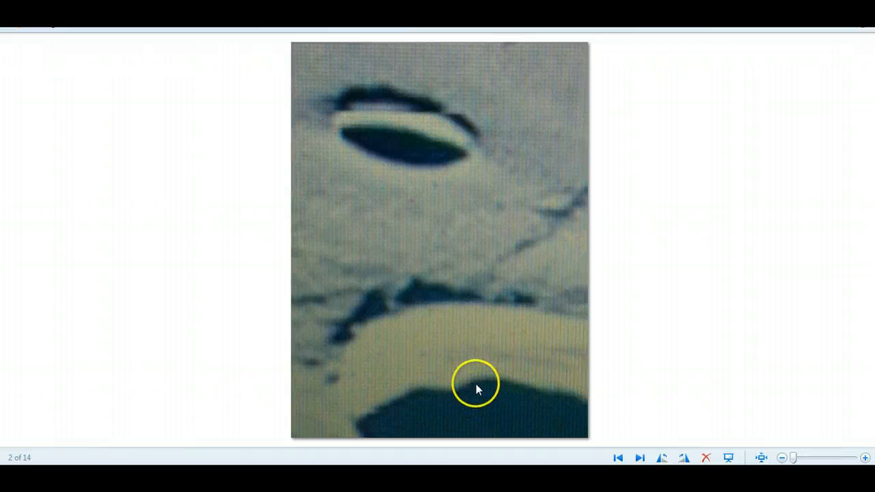
mouse_move(369, 410)
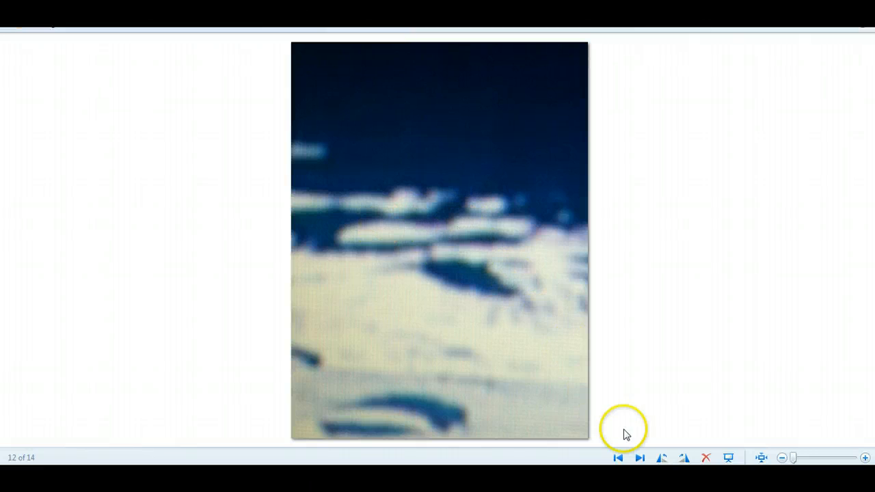
Advance to image 13 of 14, the blurry horizon with a bright object in the dark sky
click(640, 458)
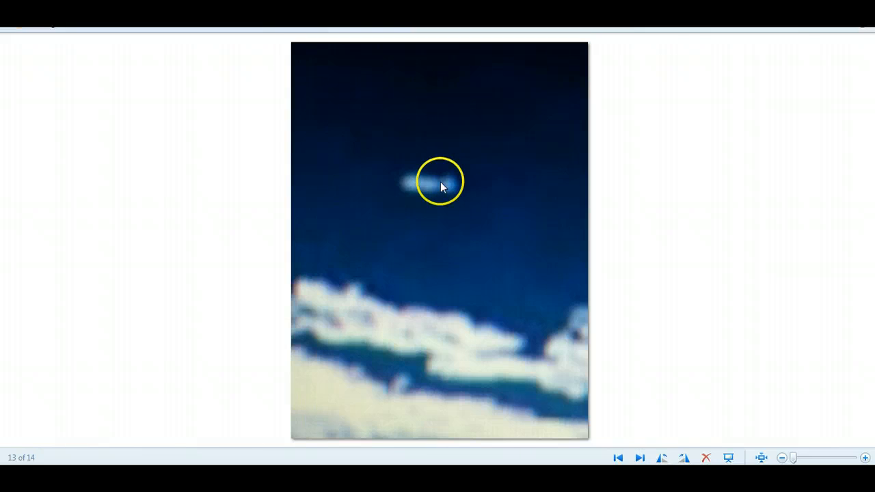